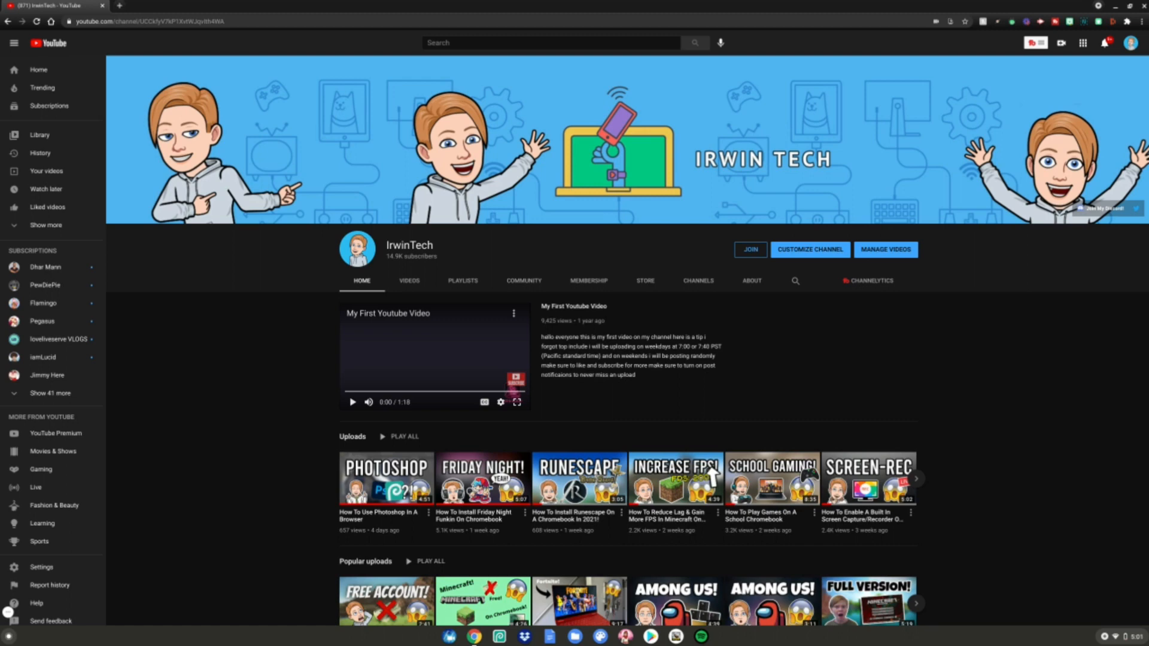
{"action": "mouse_move", "coordinate": [977, 608]}
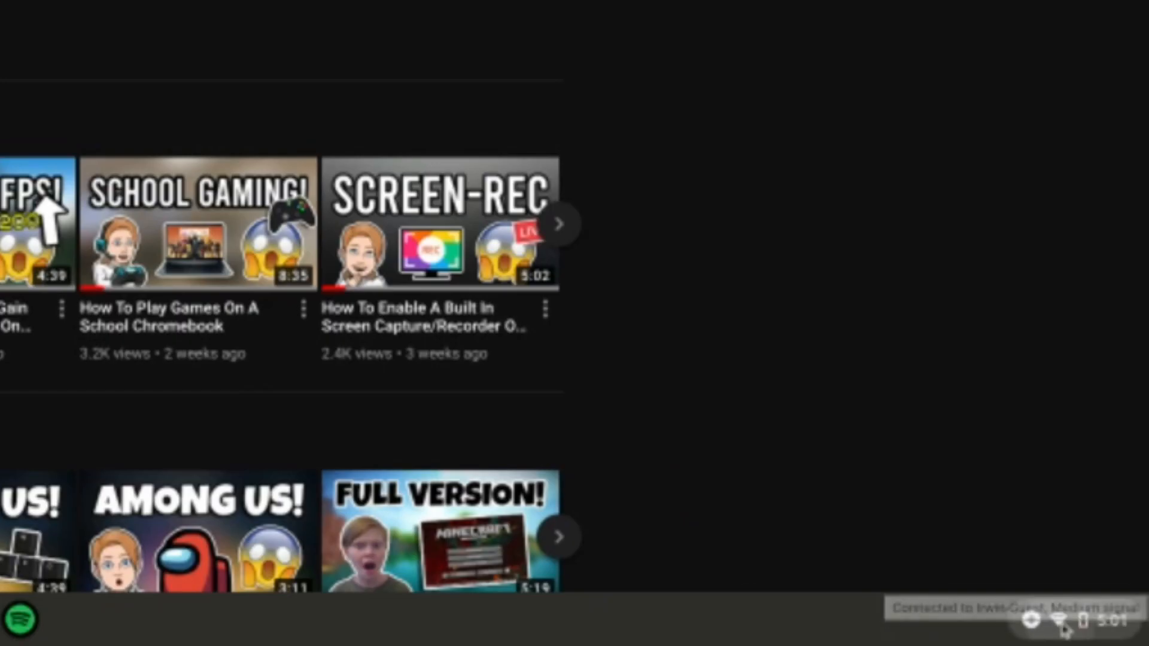
Close the Chrome window showing the YouTube channel, leaving only the desktop and shelf.
{"action": "left_click", "coordinate": [1063, 621]}
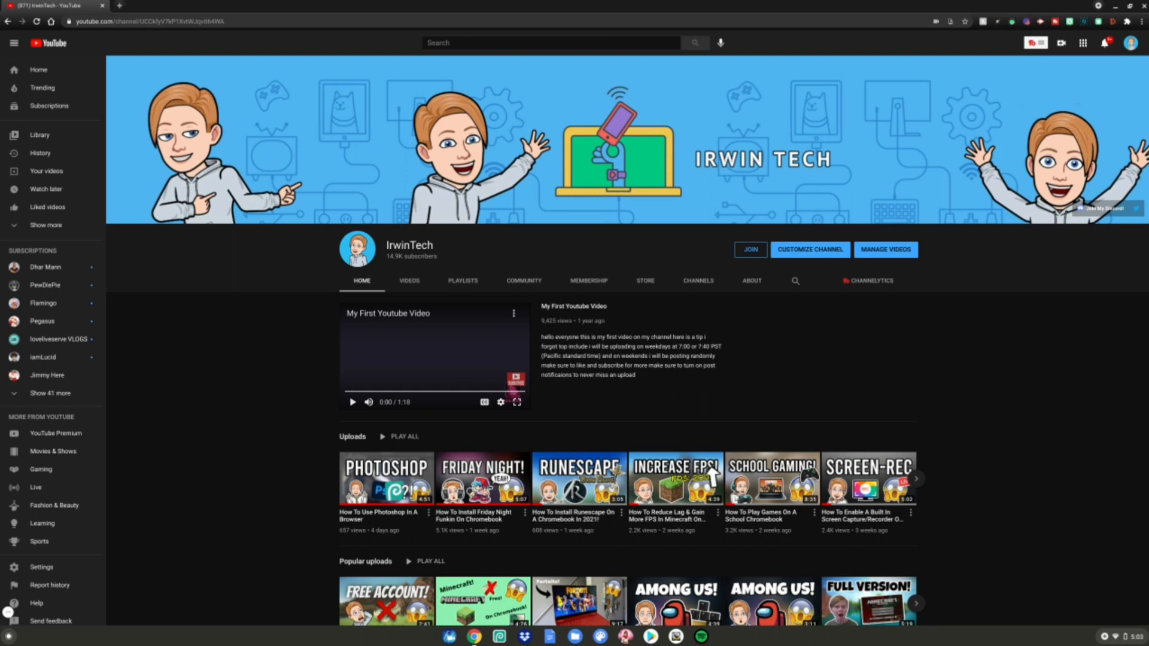
{"action": "mouse_move", "coordinate": [1052, 544]}
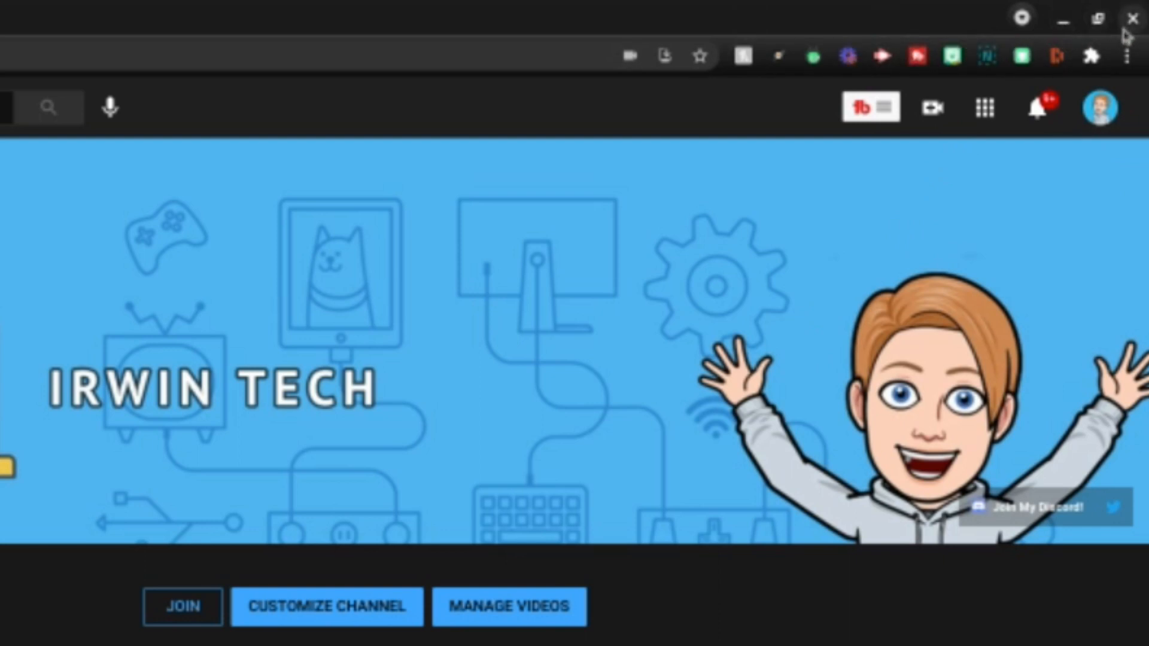
{"action": "left_click", "coordinate": [1133, 17]}
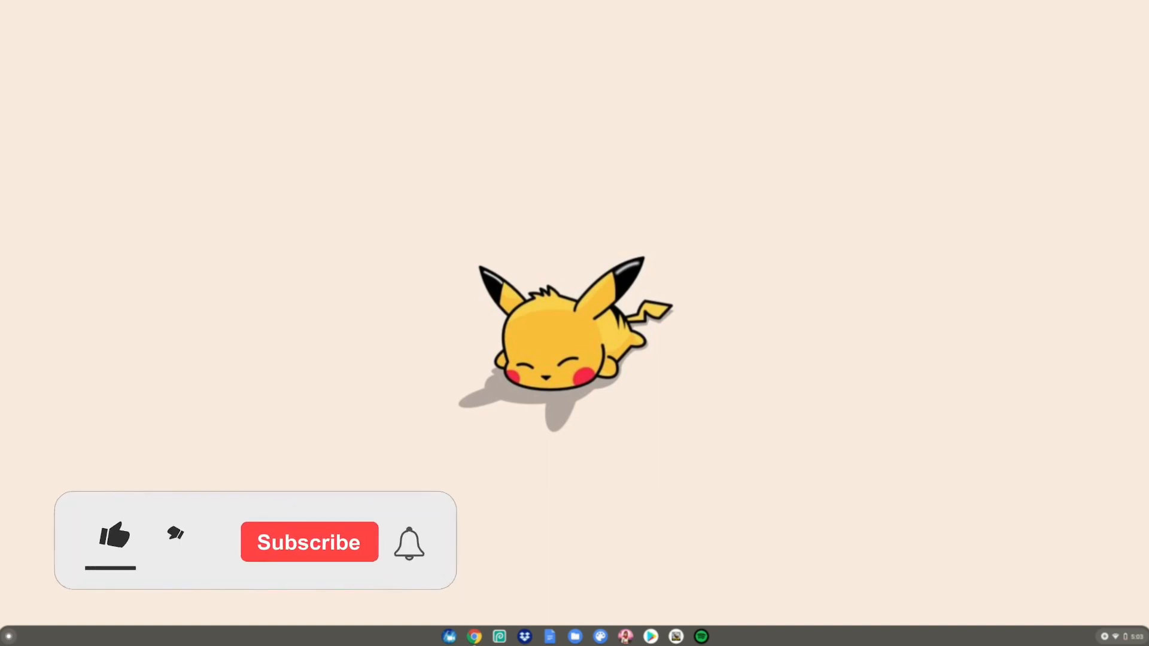
{"action": "left_click", "coordinate": [114, 535]}
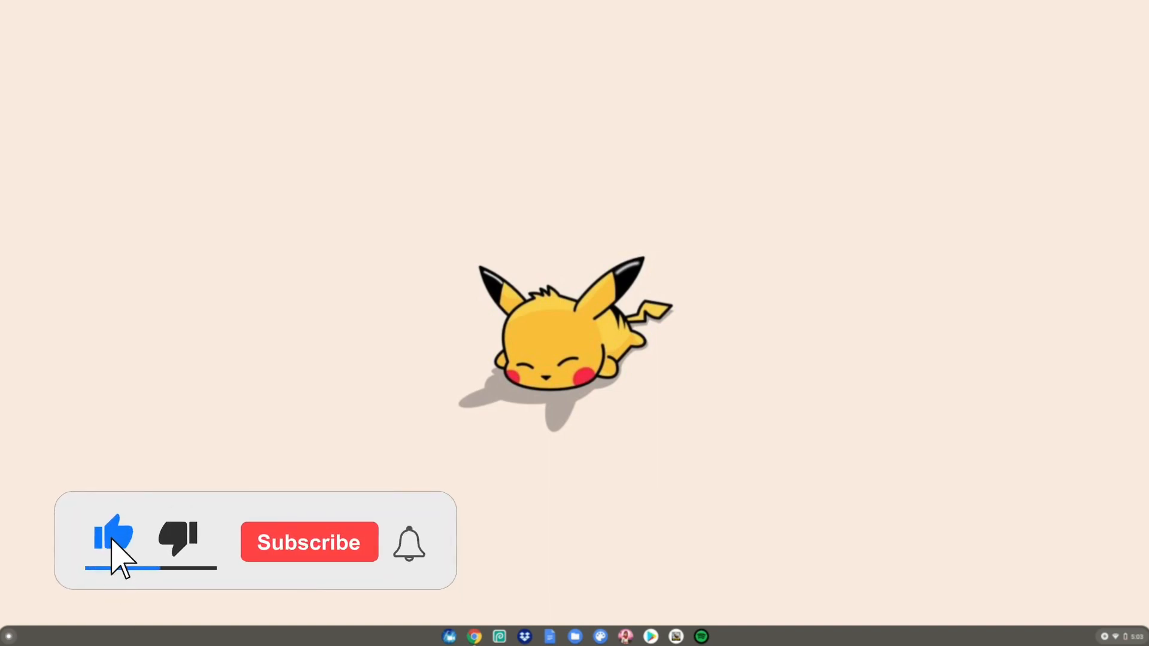
{"action": "left_click", "coordinate": [308, 542]}
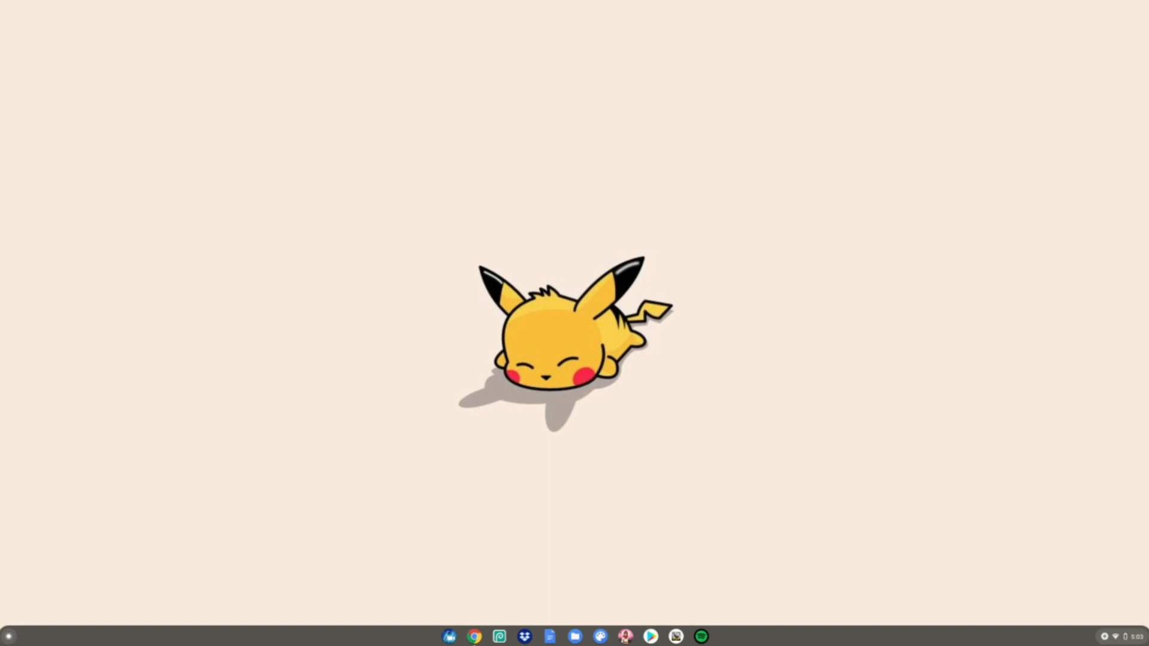
Reopen the IrwinTech - YouTube Chrome window from the shelf and maximize it.
{"action": "right_click", "coordinate": [475, 636]}
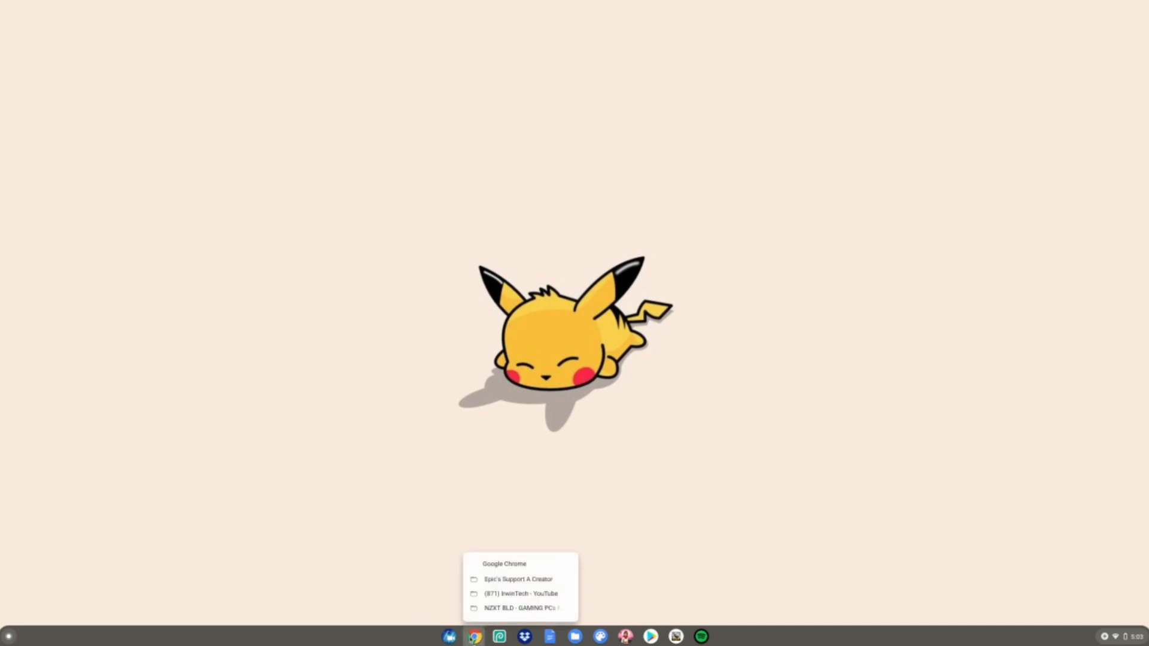
{"action": "mouse_move", "coordinate": [520, 594]}
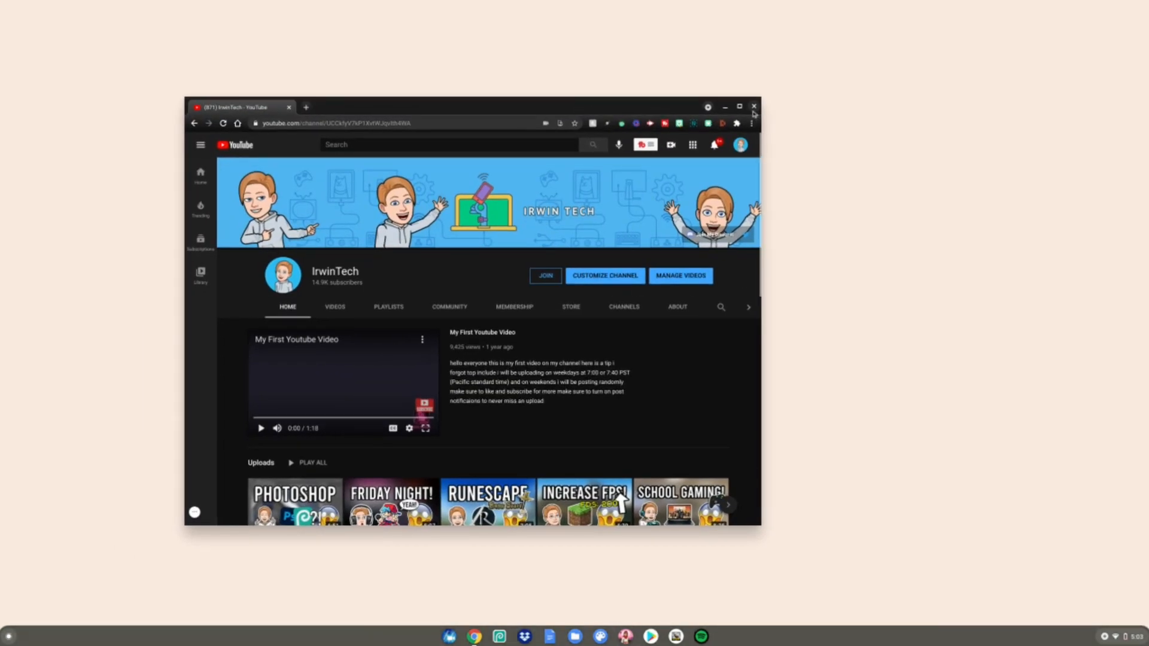
{"action": "mouse_move", "coordinate": [754, 106]}
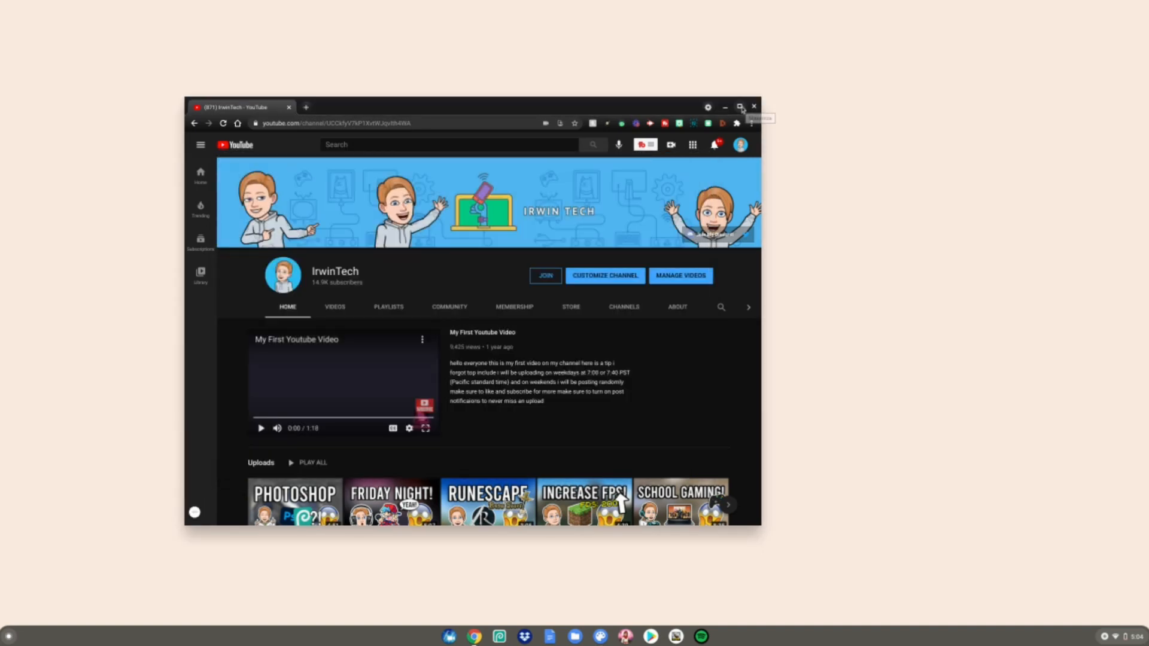
{"action": "left_click", "coordinate": [740, 107]}
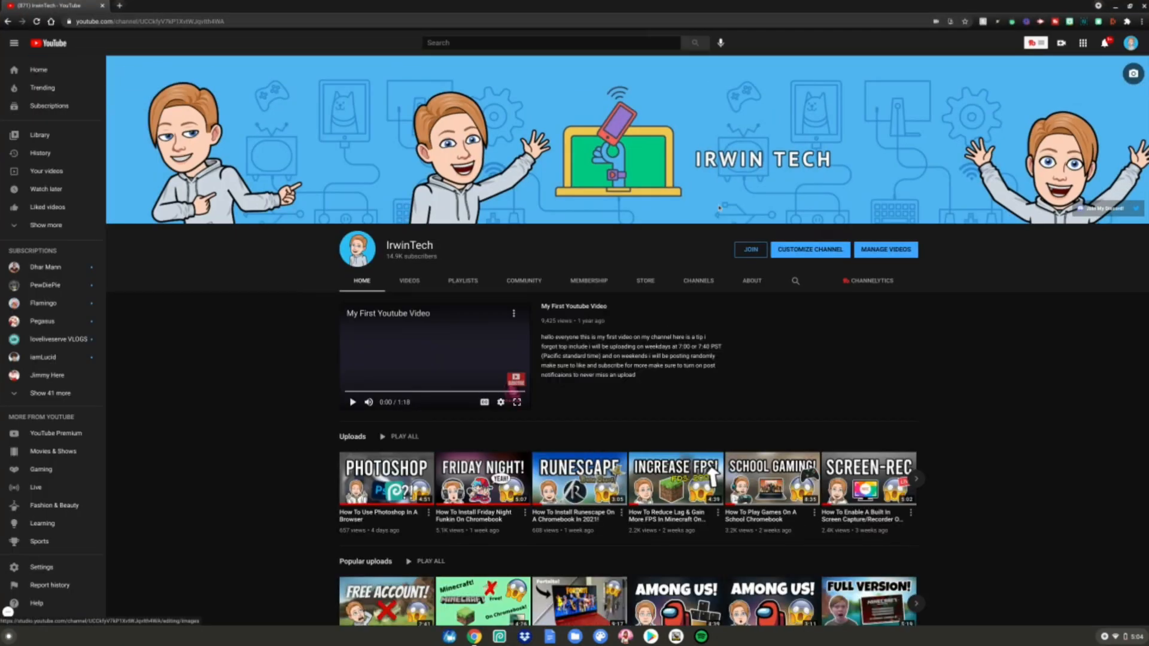